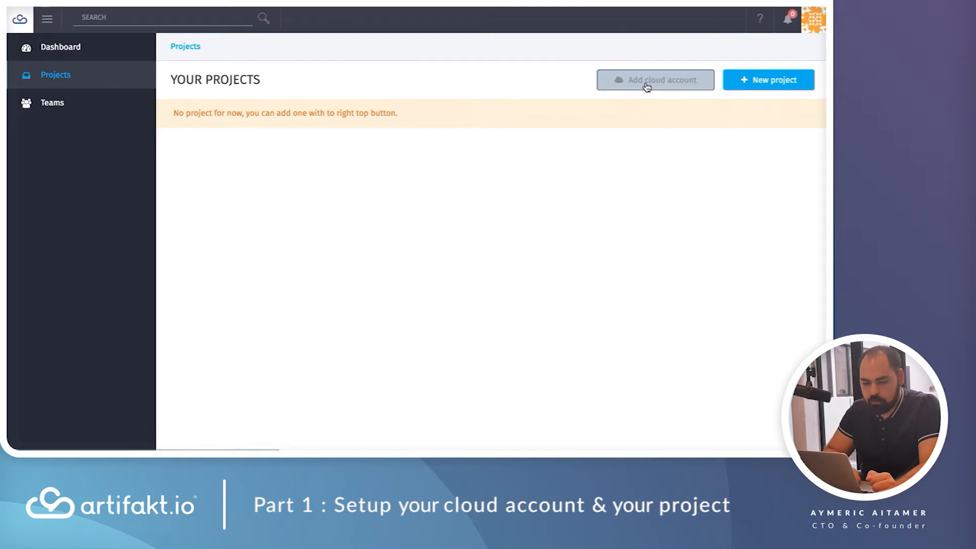
- Add an Amazon Web Services cloud account form with acredentials.csv chosen as credentials
{"action": "left_click", "coordinate": [655, 80]}
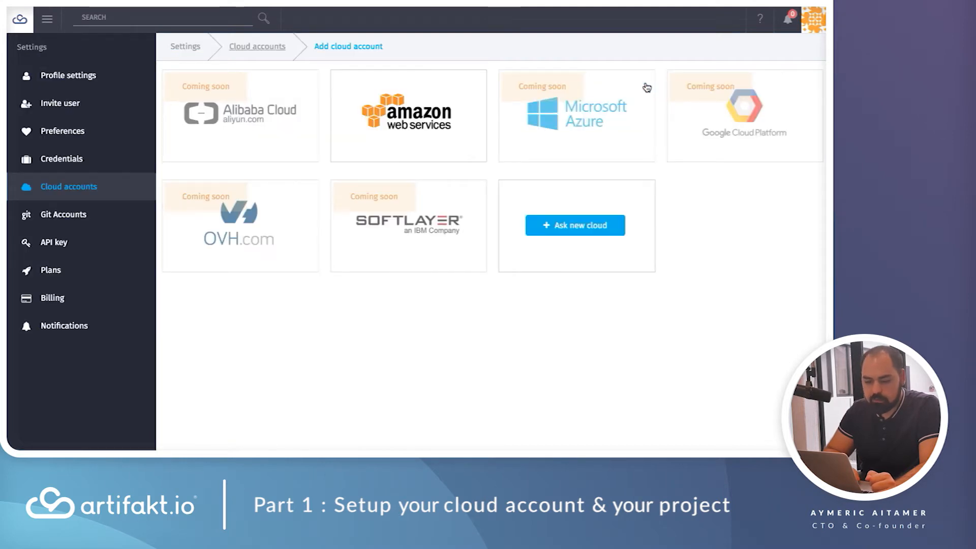
{"action": "mouse_move", "coordinate": [566, 96]}
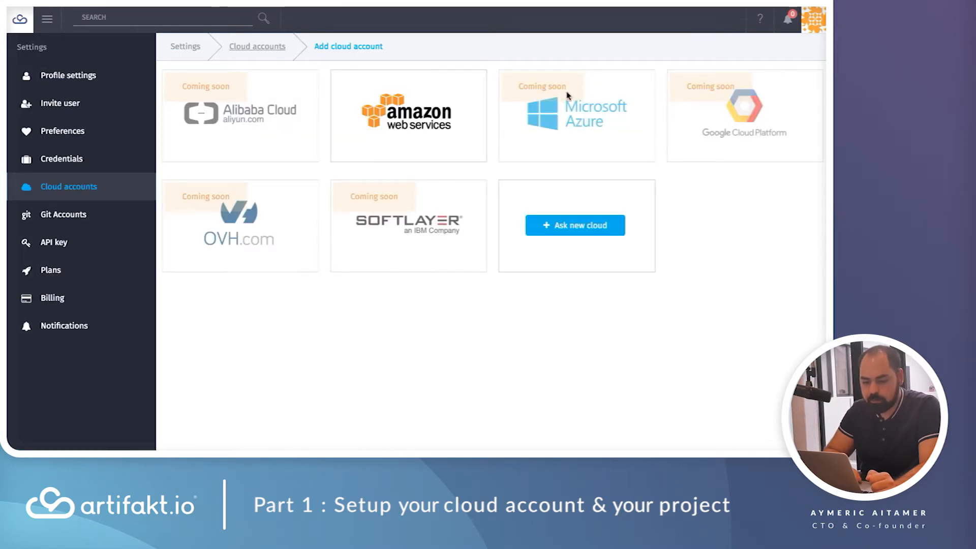
{"action": "left_click", "coordinate": [407, 115]}
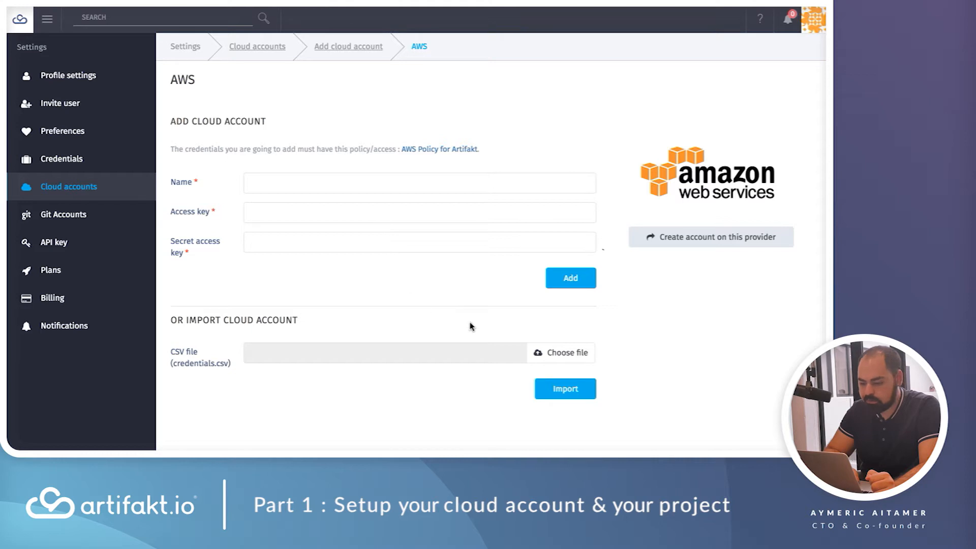
{"action": "left_click", "coordinate": [560, 353]}
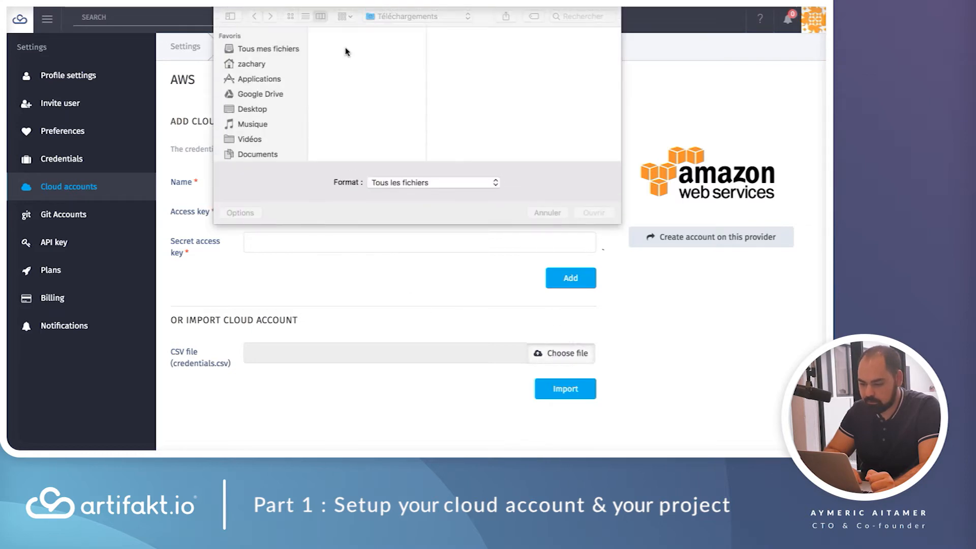
{"action": "left_click", "coordinate": [366, 18]}
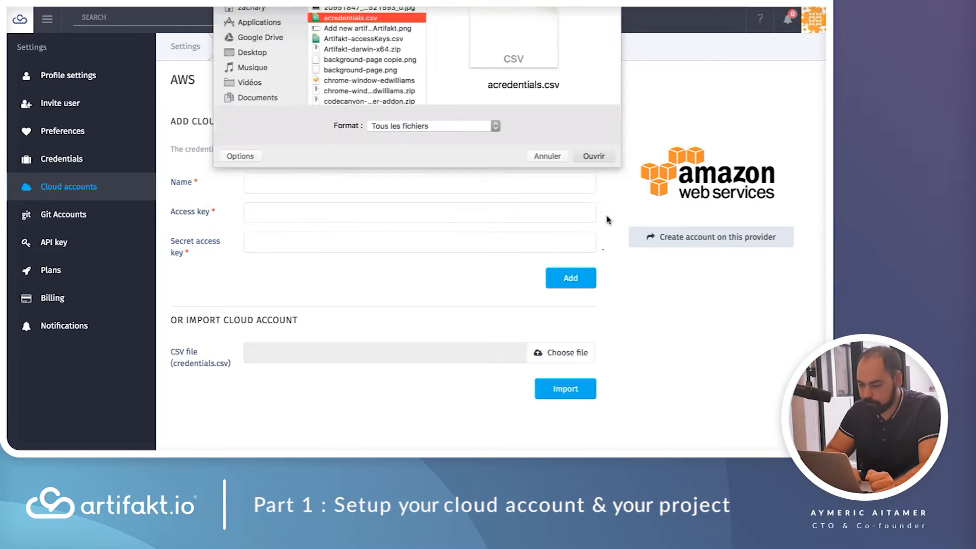
{"action": "left_click", "coordinate": [592, 156]}
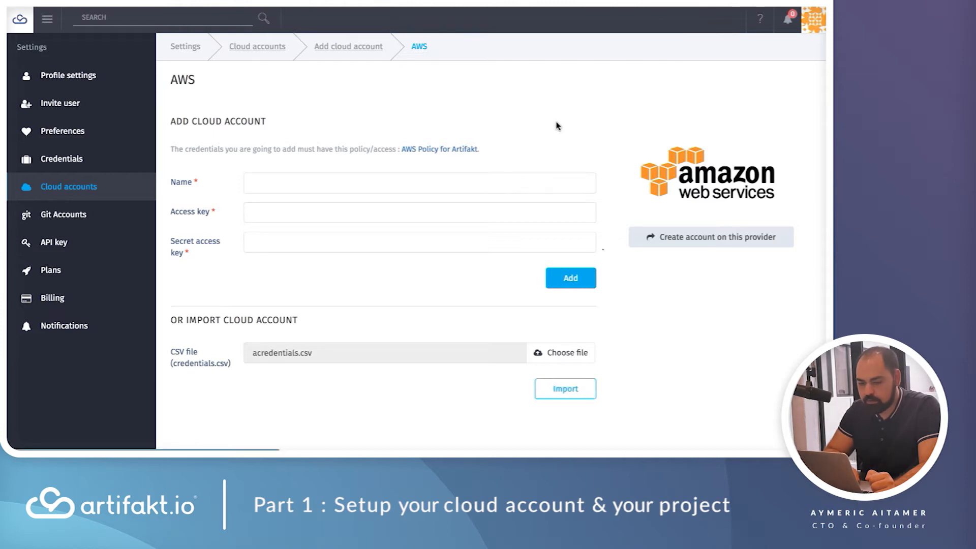
- Import the AWS credentials and fill a new project 'demo' on your own cloud account
{"action": "left_click", "coordinate": [564, 388]}
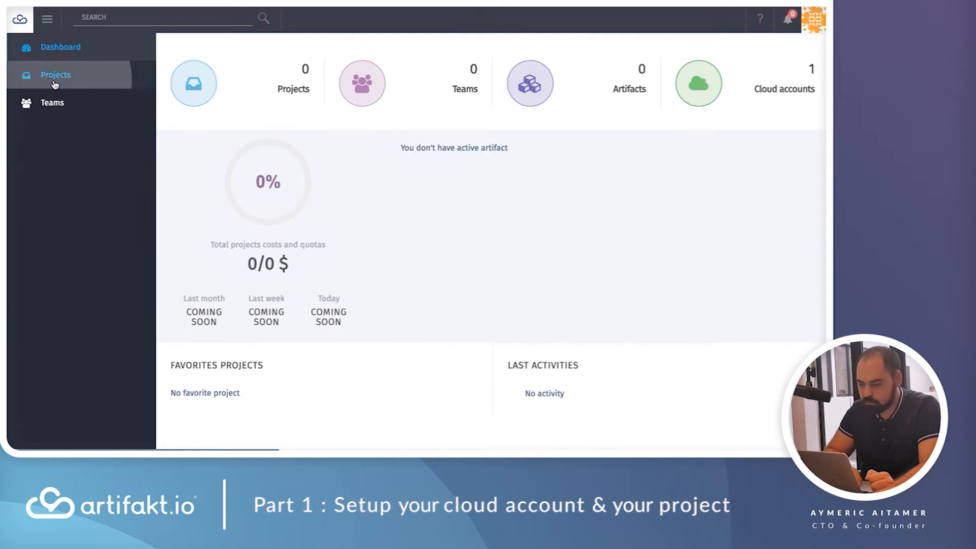
{"action": "left_click", "coordinate": [56, 75]}
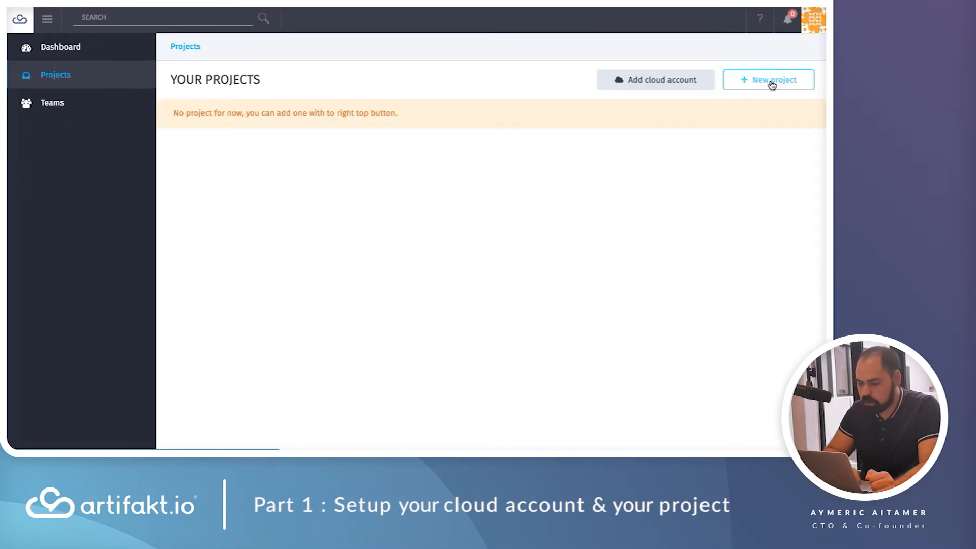
{"action": "left_click", "coordinate": [768, 80]}
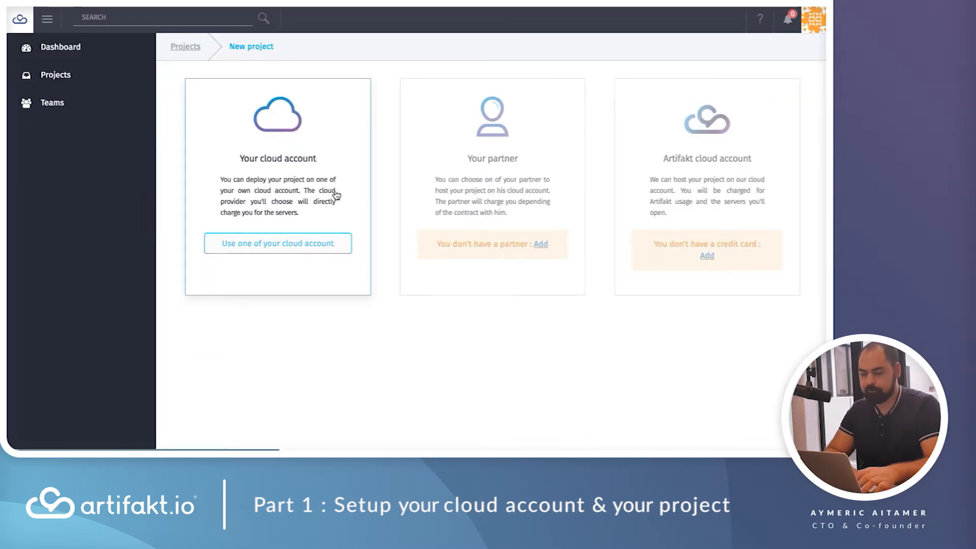
{"action": "left_click", "coordinate": [278, 243]}
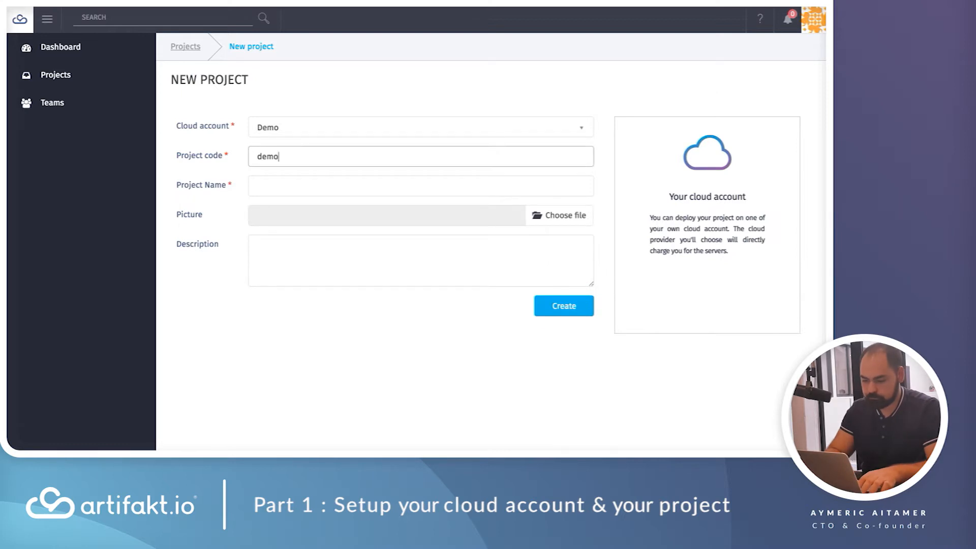
{"action": "type", "text": "demo"}
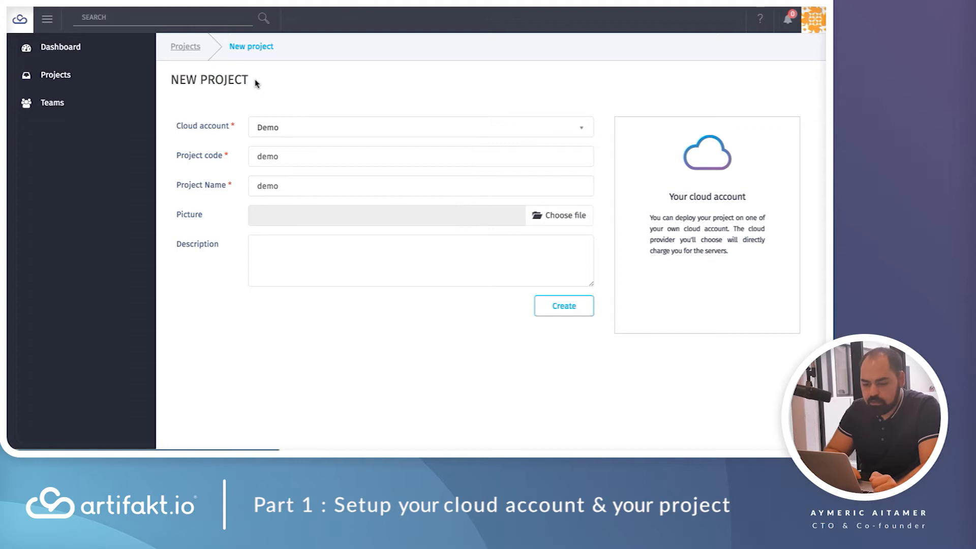
- Create the 'demo' project, check its collaborators, and return to its empty artifacts list
{"action": "left_click", "coordinate": [562, 306]}
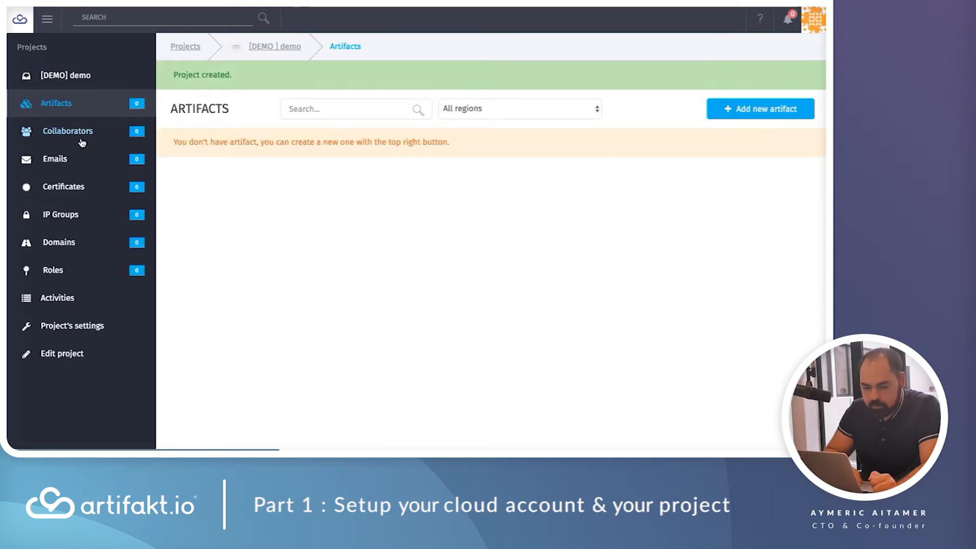
{"action": "left_click", "coordinate": [67, 131]}
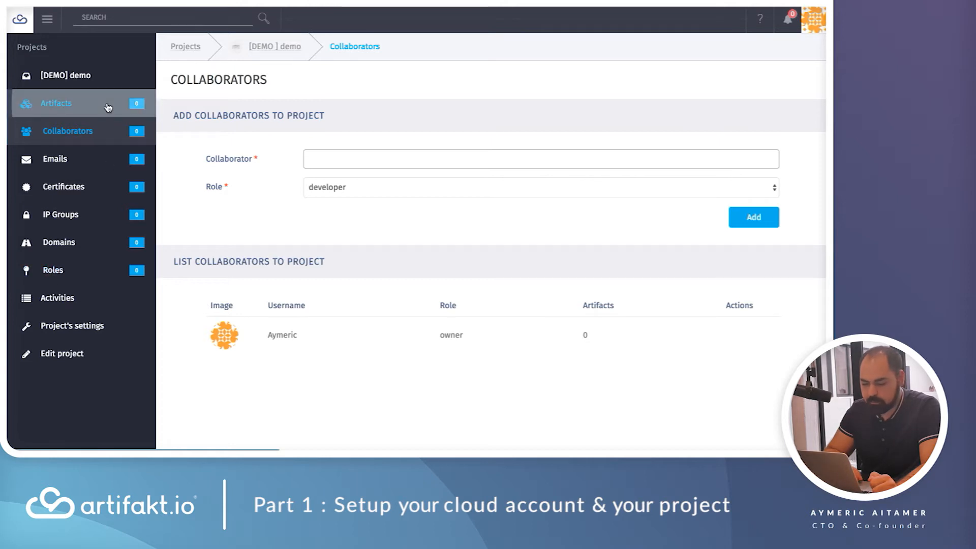
{"action": "left_click", "coordinate": [56, 103]}
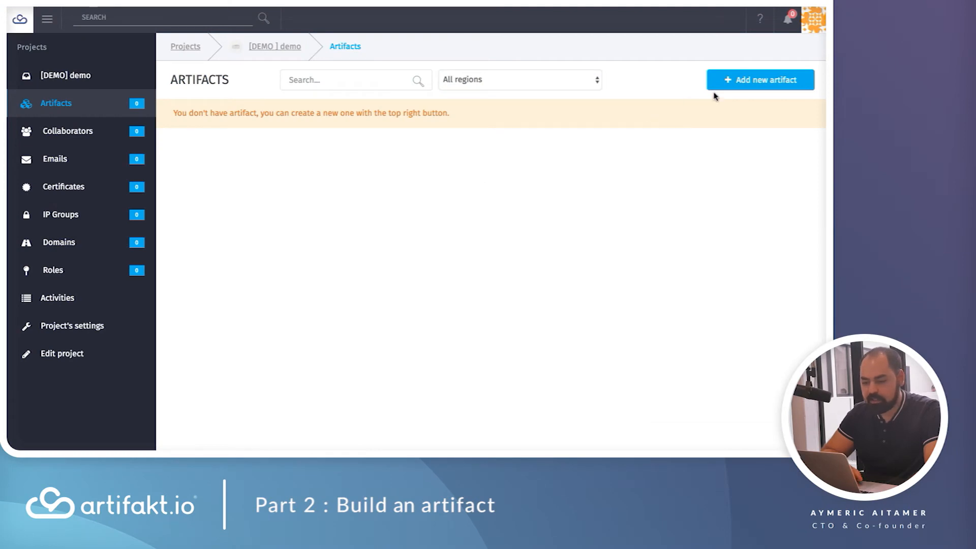
- Start a new artifact using the Magento application at version magento-1.9
{"action": "left_click", "coordinate": [760, 80]}
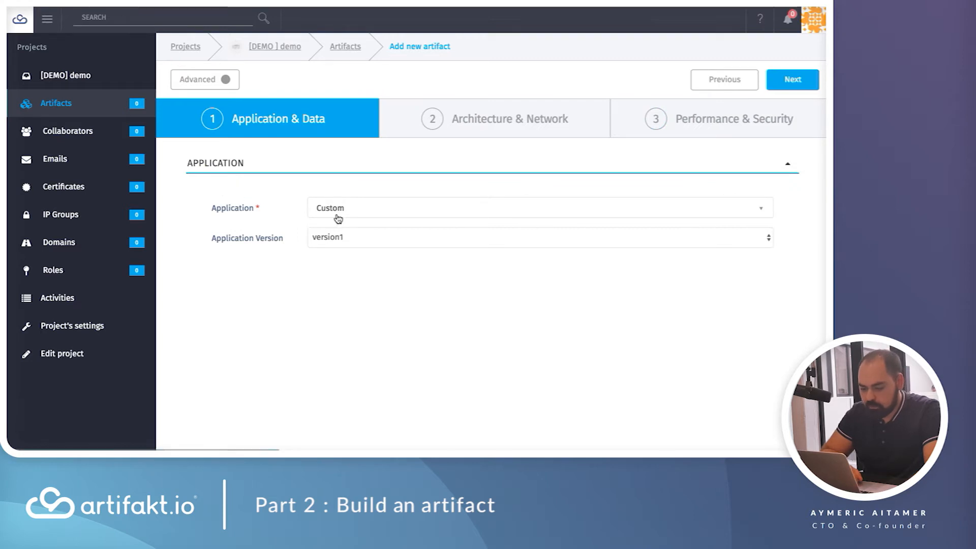
{"action": "left_click", "coordinate": [539, 208]}
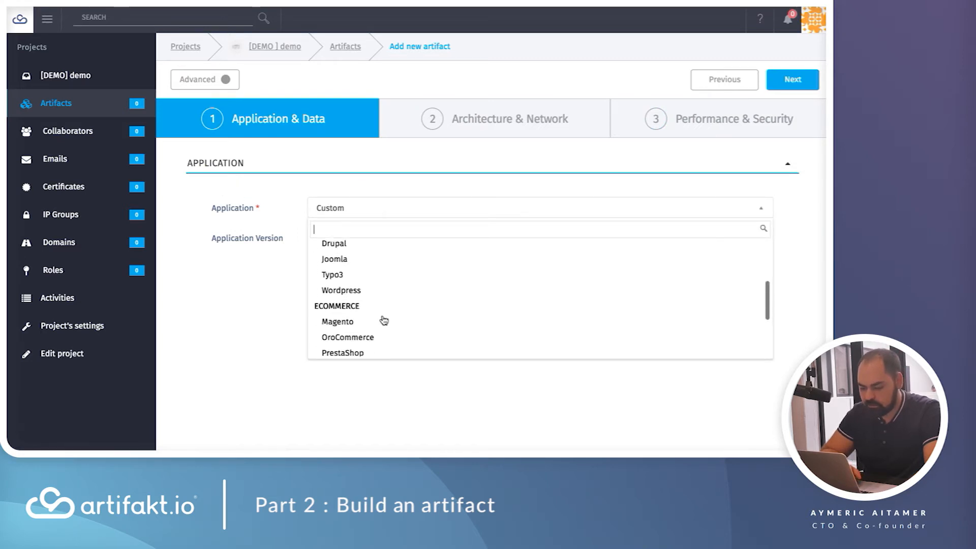
{"action": "left_click", "coordinate": [338, 321]}
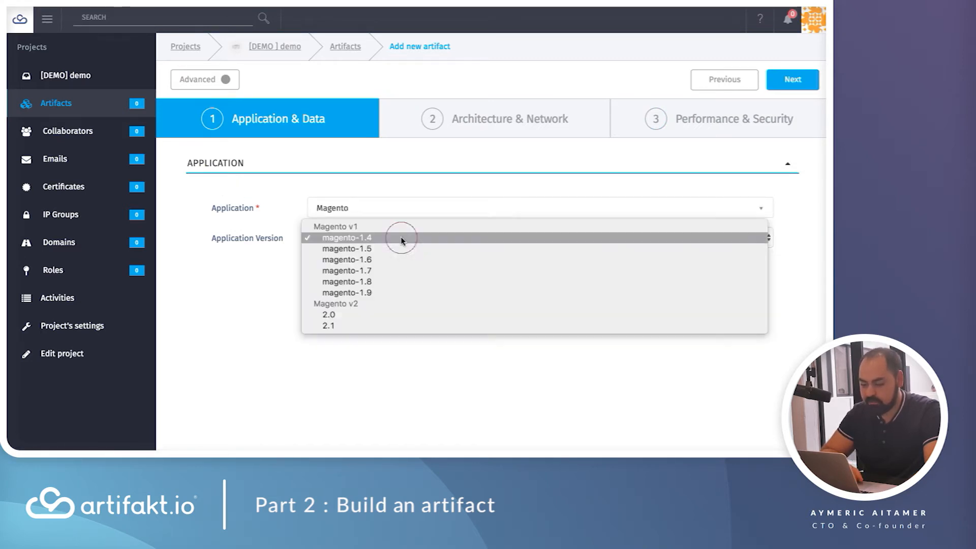
{"action": "left_click", "coordinate": [346, 293]}
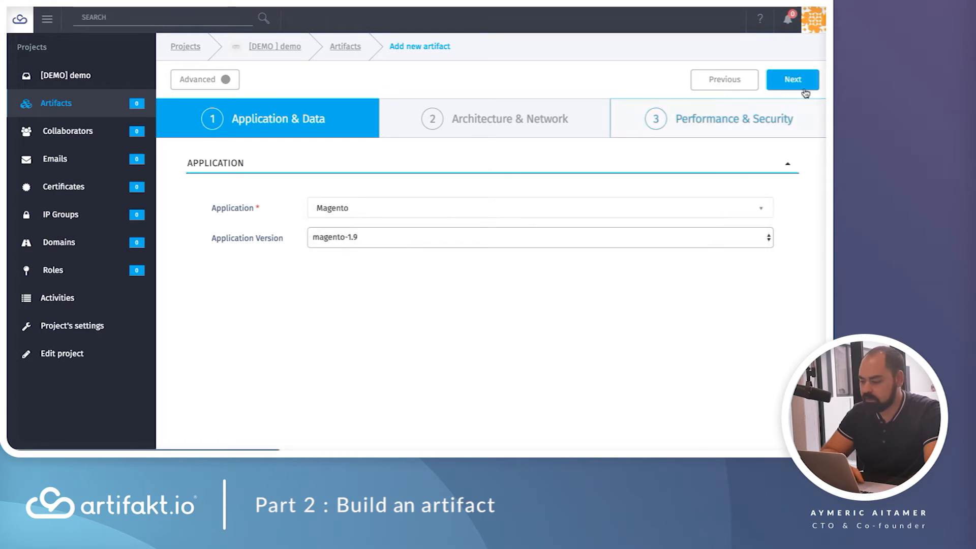
- Choose a scalable 3-front stack with a medium database and advance to Performance & Security
{"action": "left_click", "coordinate": [792, 79]}
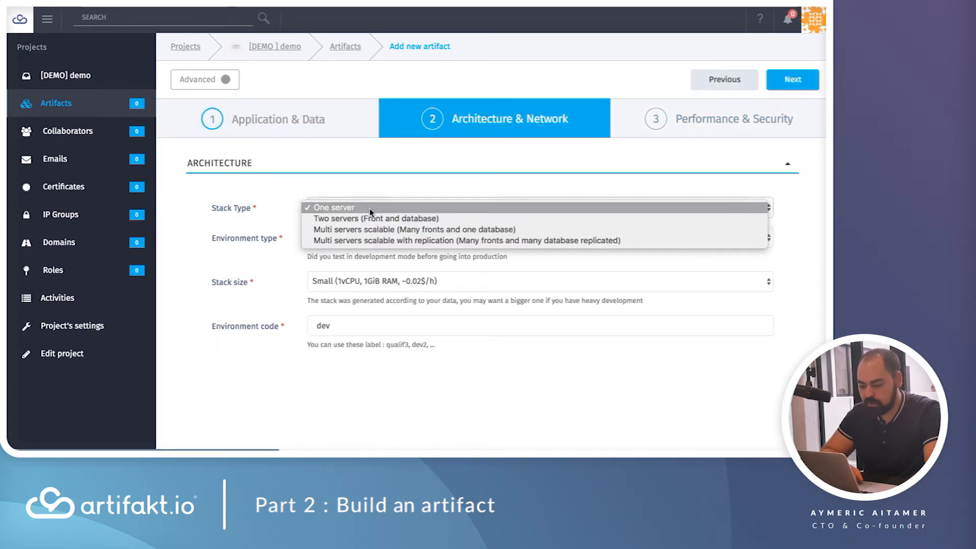
{"action": "left_click", "coordinate": [412, 229]}
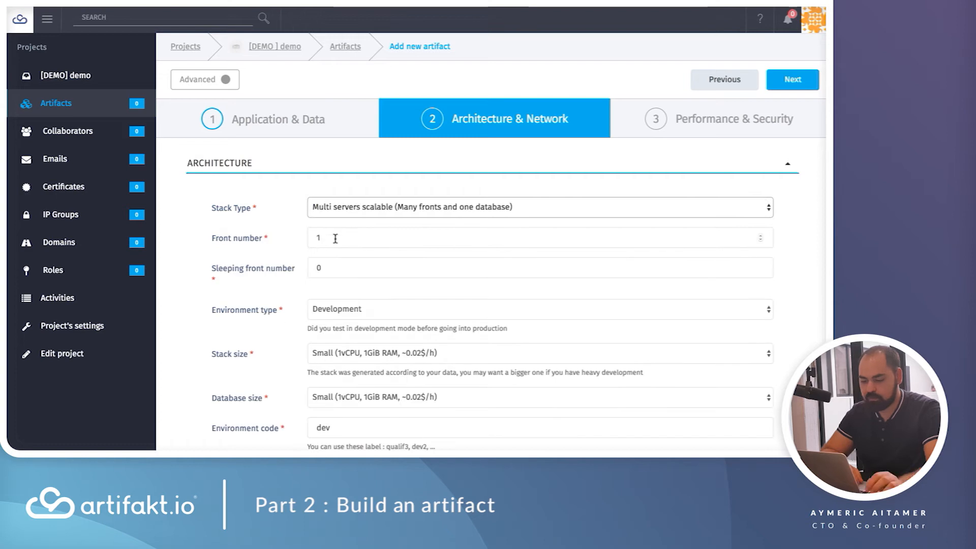
{"action": "type", "text": "3"}
{"action": "type", "text": "2"}
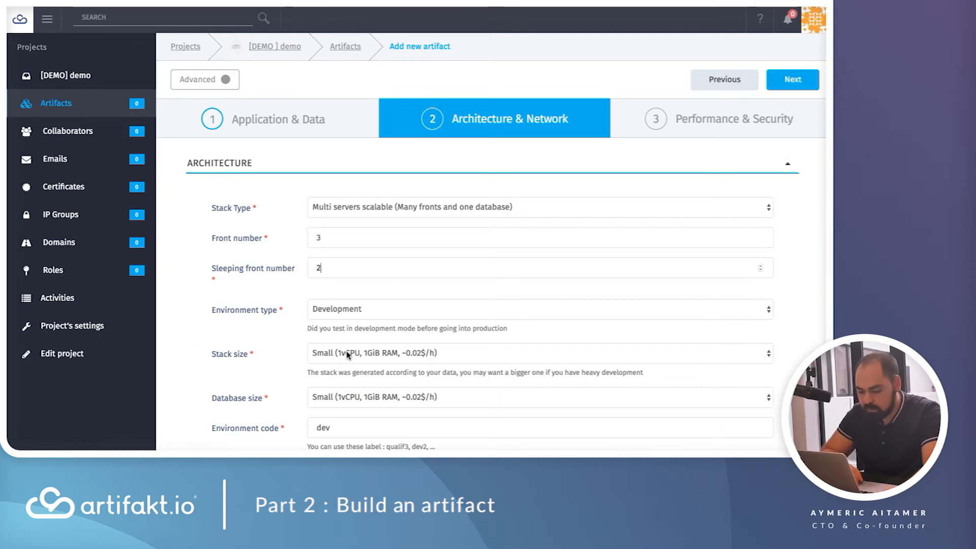
{"action": "left_click", "coordinate": [538, 353]}
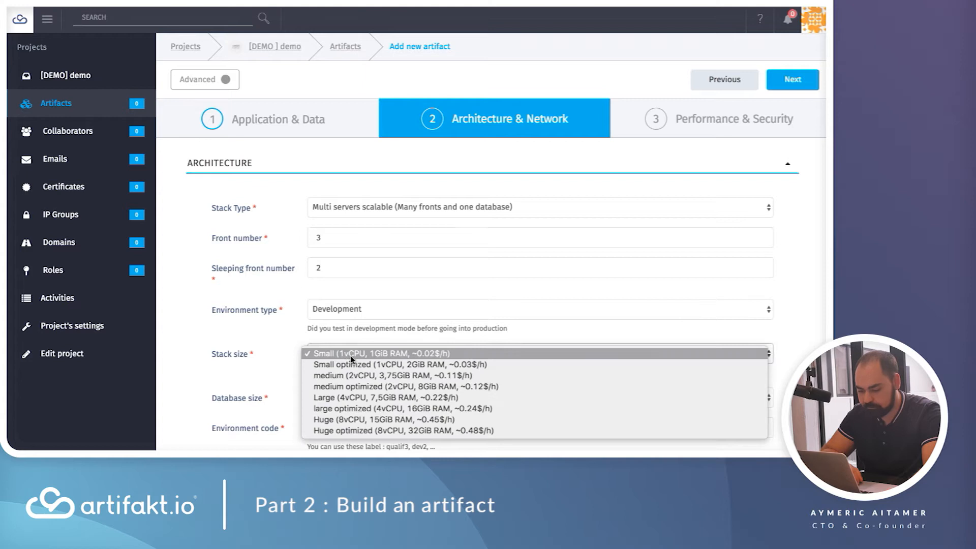
{"action": "left_click", "coordinate": [352, 364]}
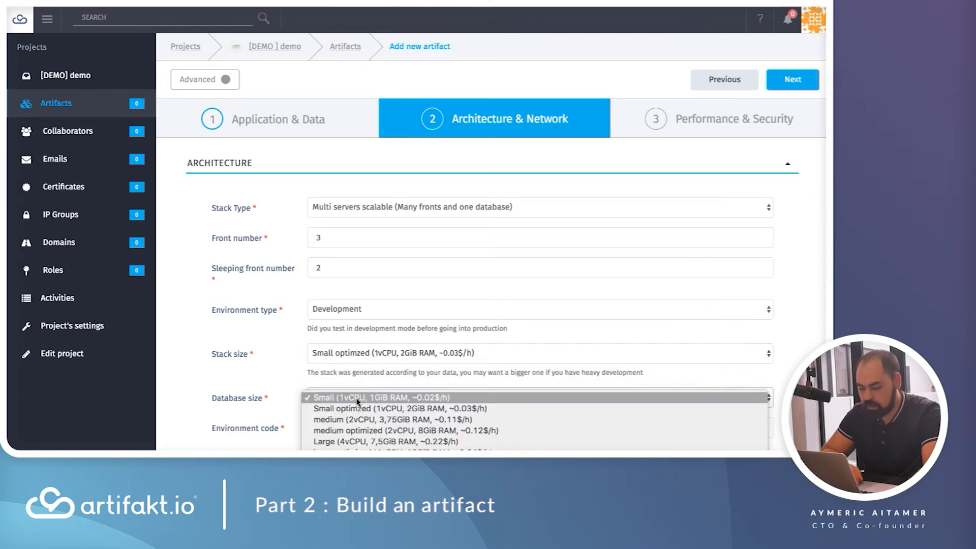
{"action": "left_click", "coordinate": [791, 79]}
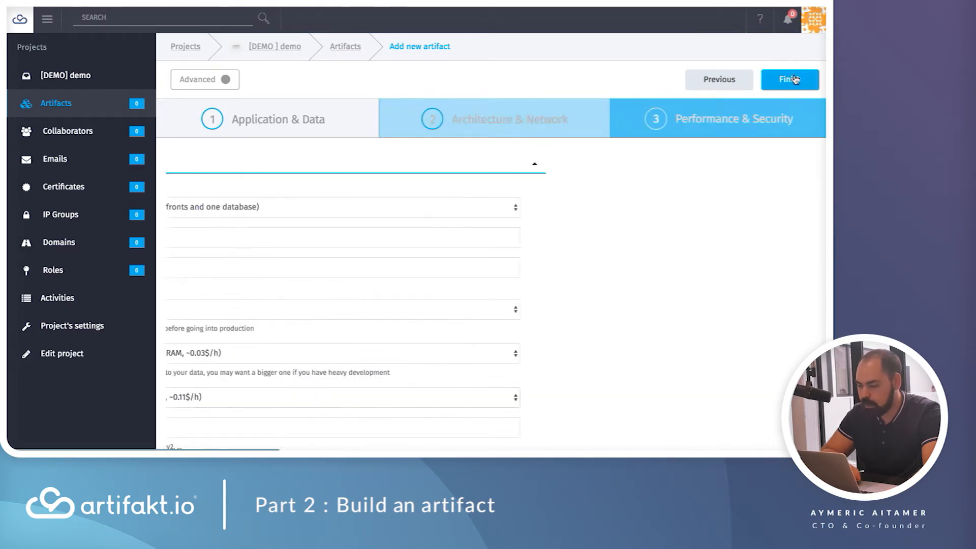
- Review the restriction fields and finish the wizard to create the [DEV] Magento artifact
{"action": "left_click", "coordinate": [733, 119]}
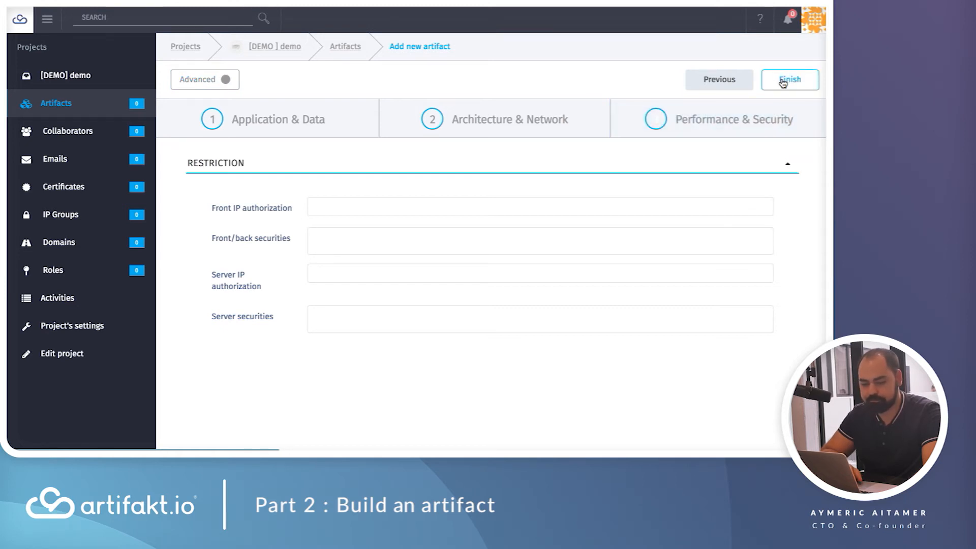
{"action": "mouse_move", "coordinate": [359, 182]}
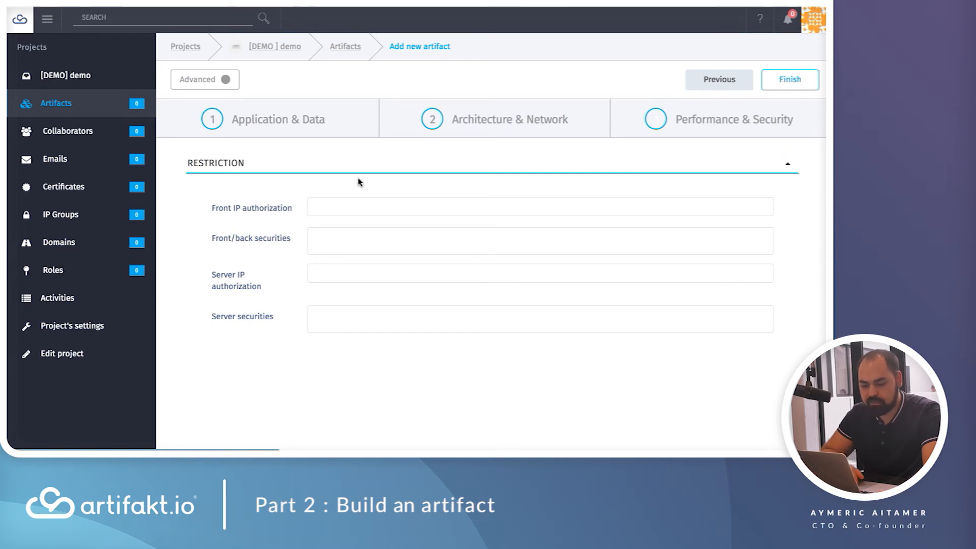
{"action": "left_click", "coordinate": [789, 80]}
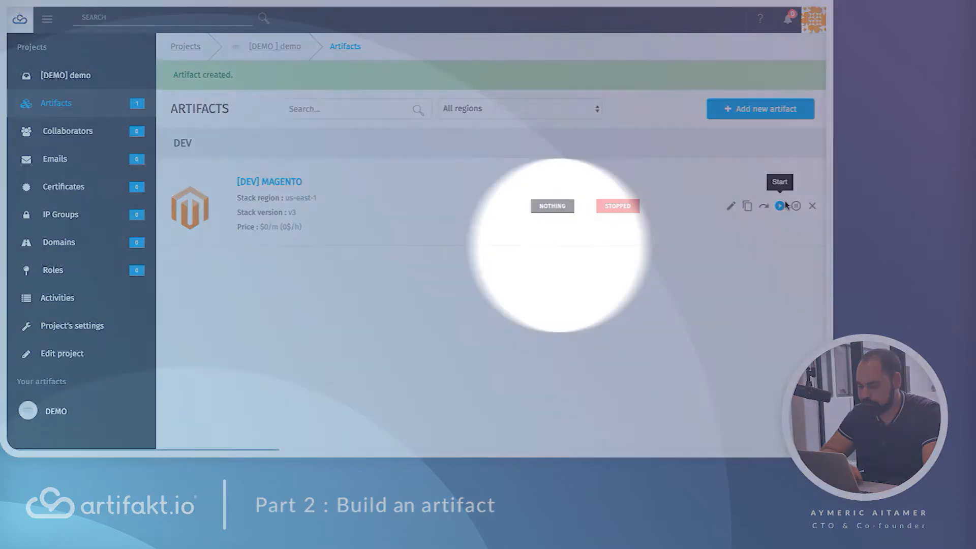
- Start the [DEV] Magento artifact and open its application page with front and back-office URLs
{"action": "left_click", "coordinate": [779, 205]}
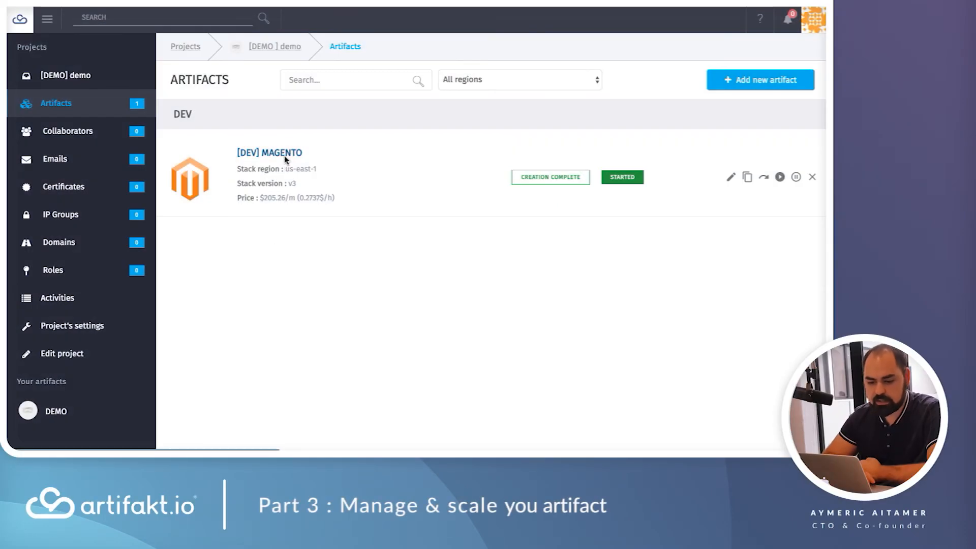
{"action": "left_click", "coordinate": [268, 152]}
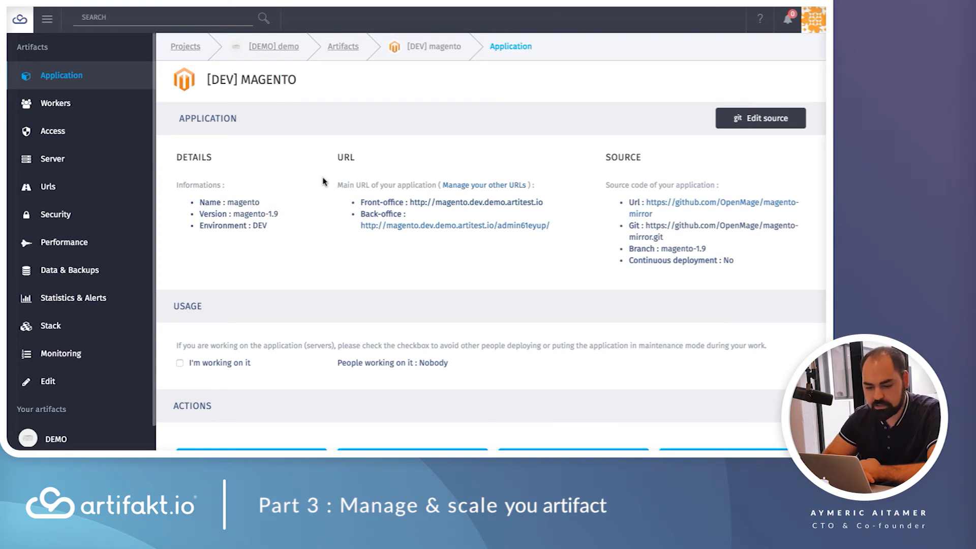
- Look over the Access settings, then the medium MySQL database and empty backup lists
{"action": "scroll", "scroll_direction": "down", "scroll_amount": 3}
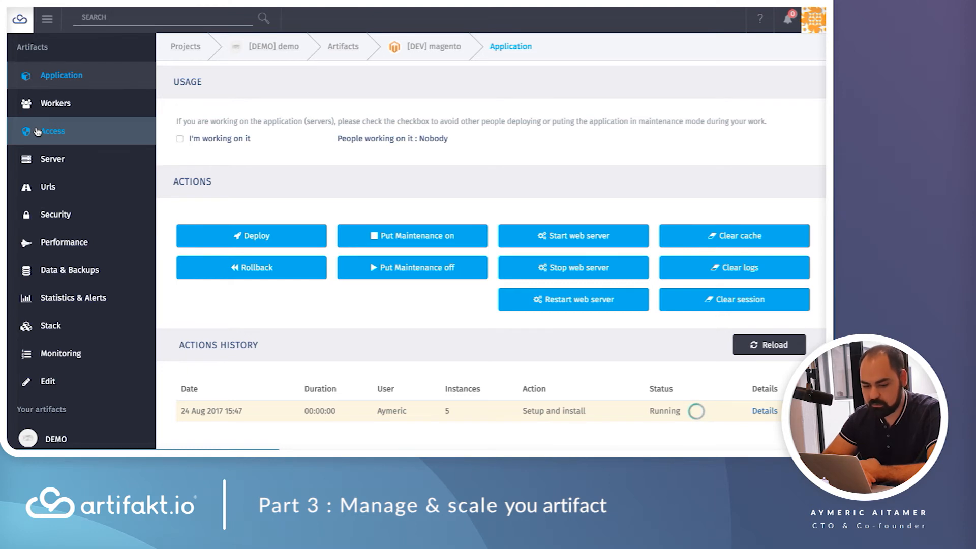
{"action": "left_click", "coordinate": [53, 131]}
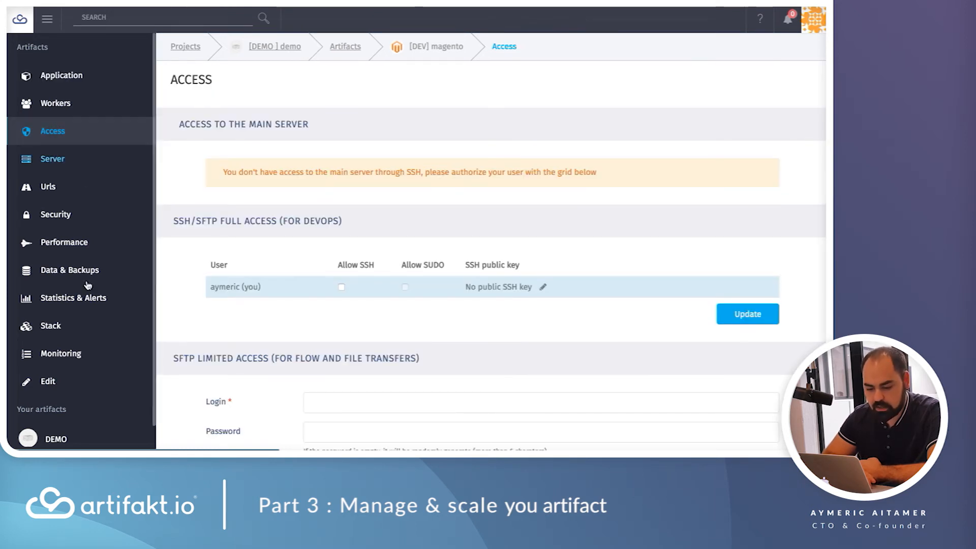
{"action": "left_click", "coordinate": [70, 269]}
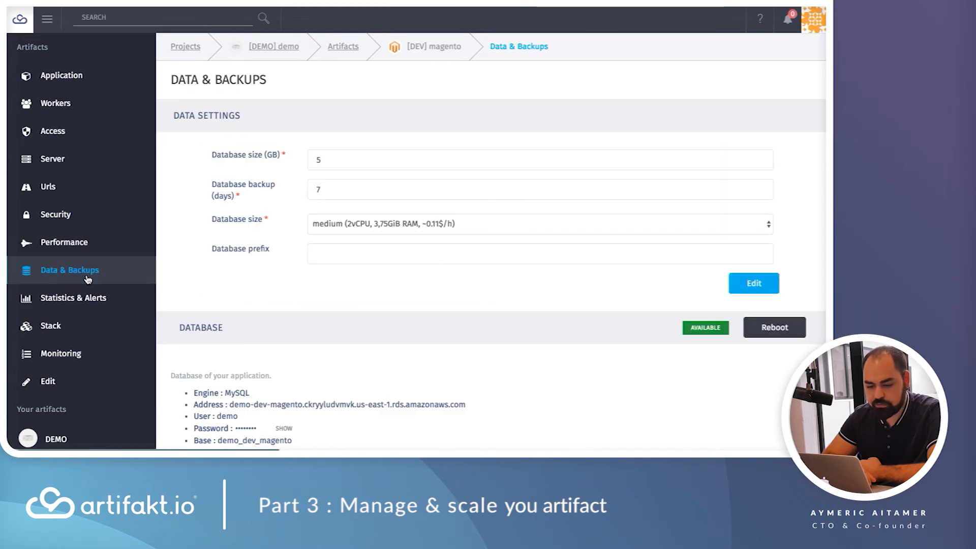
{"action": "scroll", "scroll_direction": "down", "scroll_amount": 3}
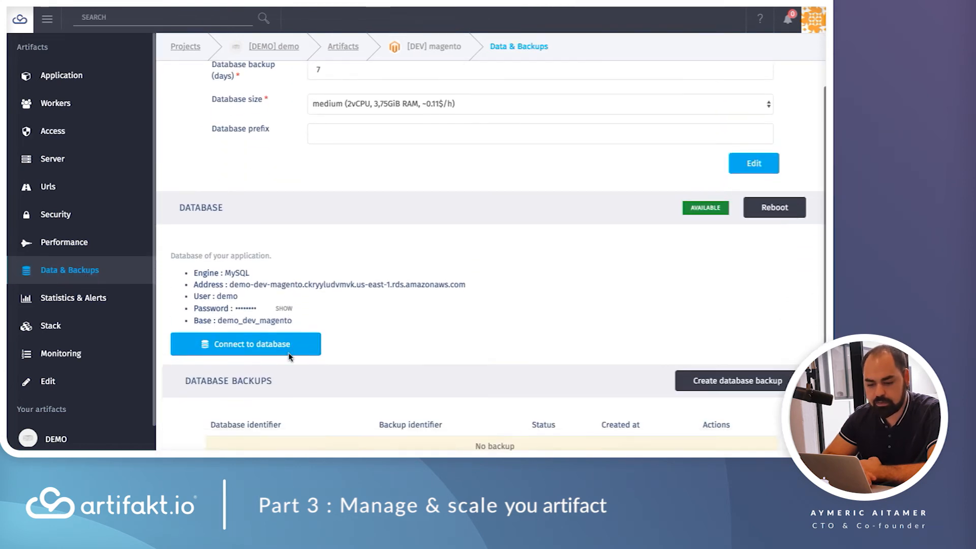
{"action": "scroll", "scroll_direction": "down", "scroll_amount": 3}
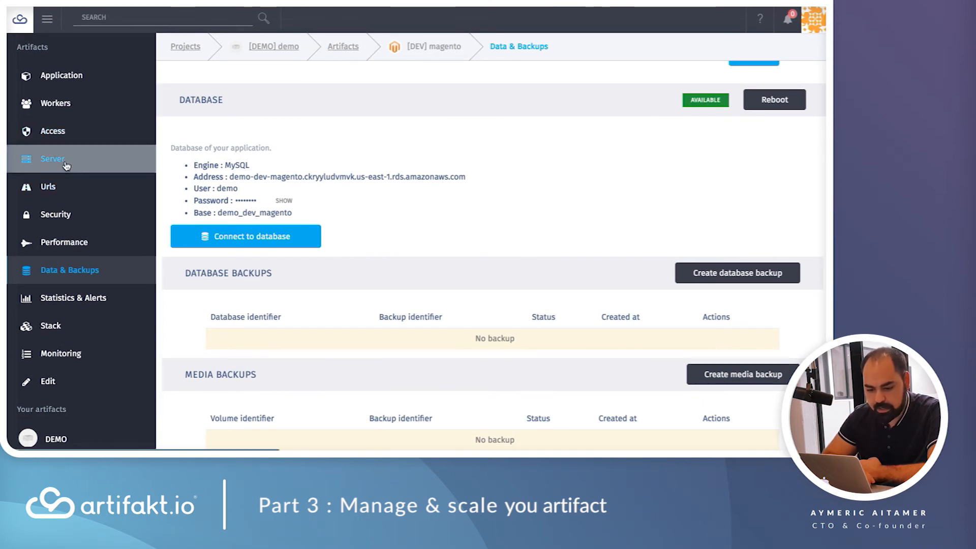
{"action": "mouse_move", "coordinate": [488, 185]}
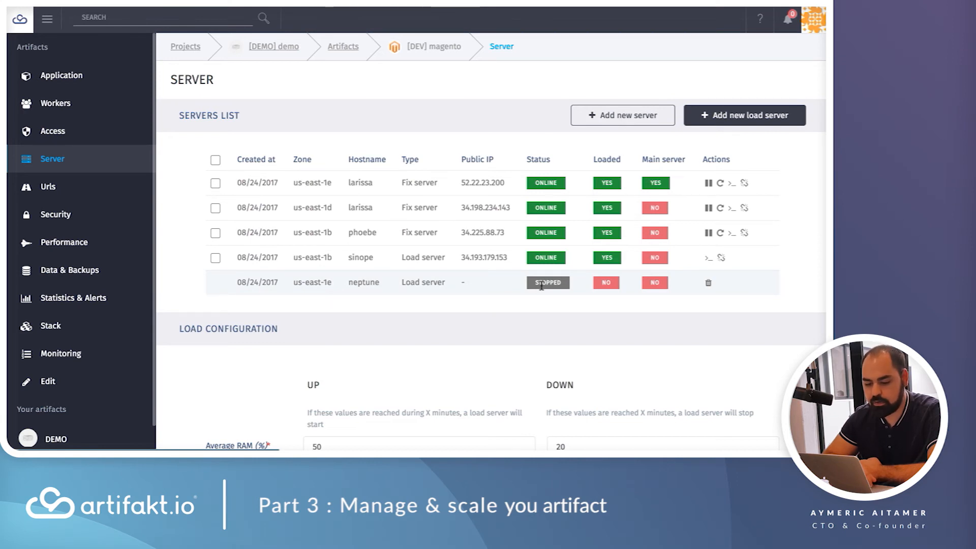
- Scroll through the artifact's servers list and load configuration
{"action": "scroll", "scroll_direction": "down", "scroll_amount": 3}
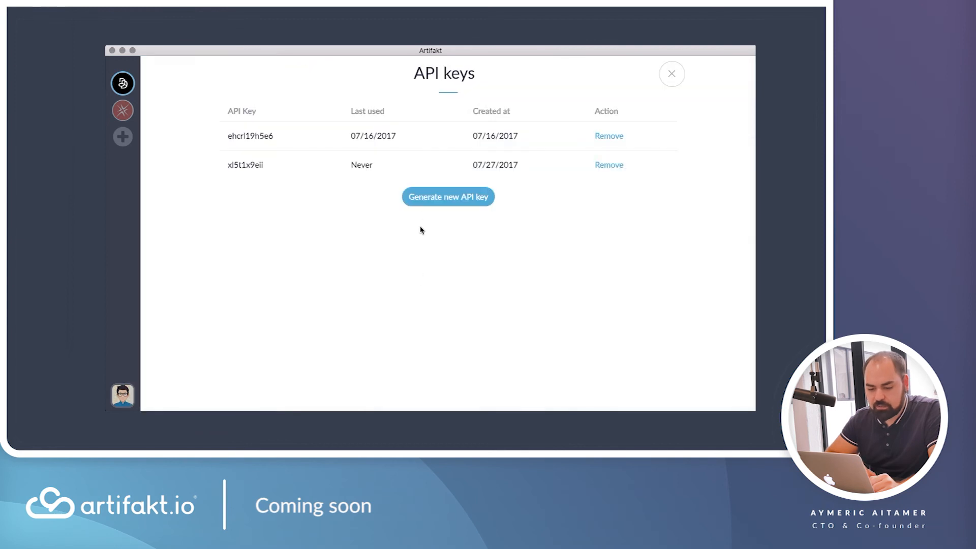
- Close the API keys screen, save a new project, and show its details panel
{"action": "left_click", "coordinate": [671, 73]}
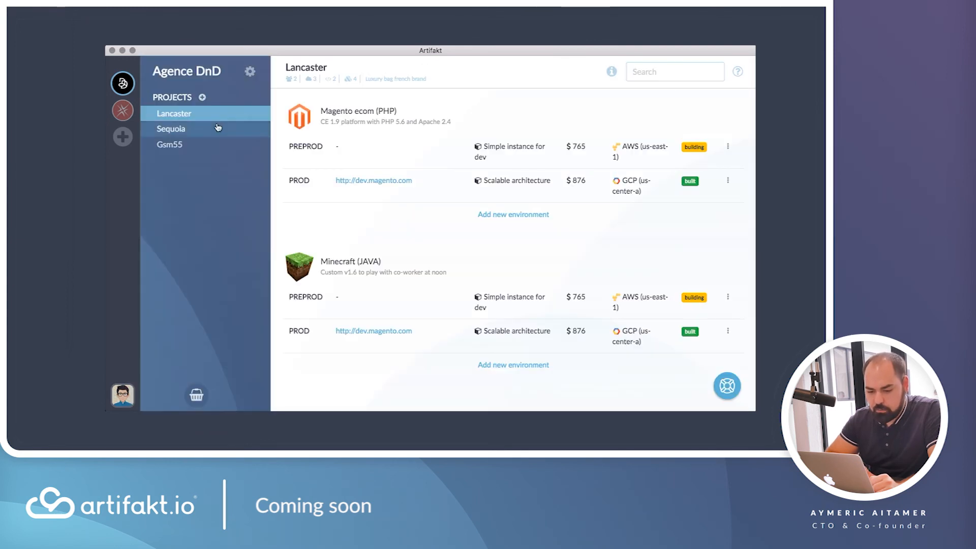
{"action": "left_click", "coordinate": [202, 97]}
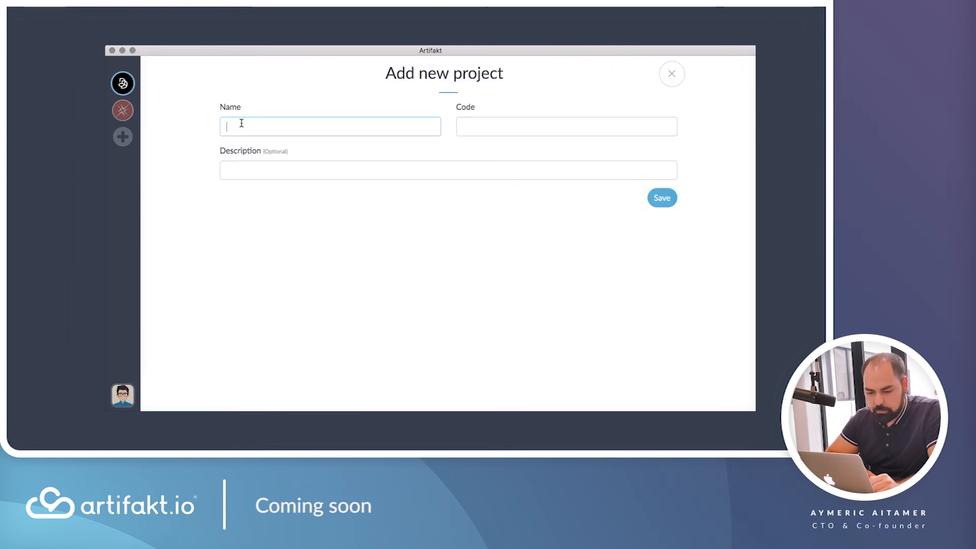
{"action": "left_click", "coordinate": [661, 197]}
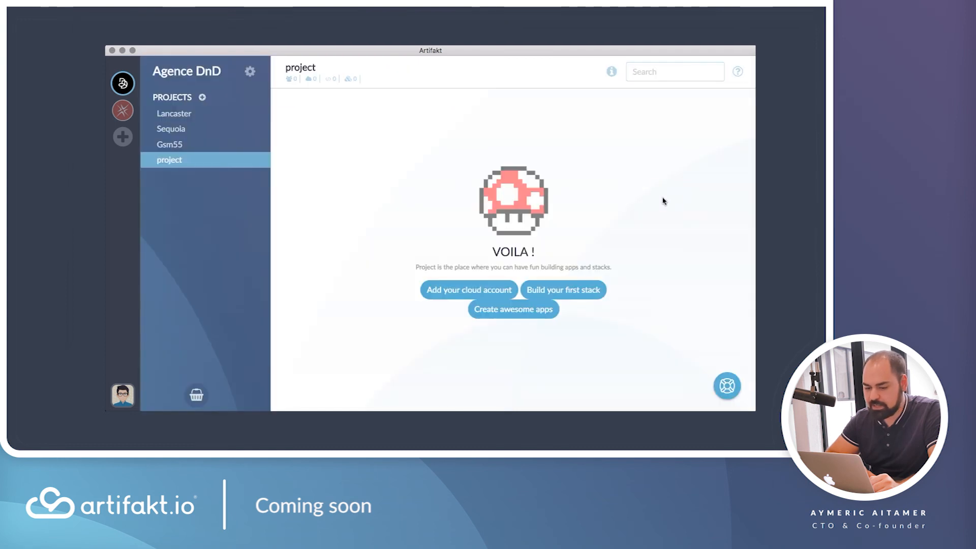
{"action": "left_click", "coordinate": [611, 71]}
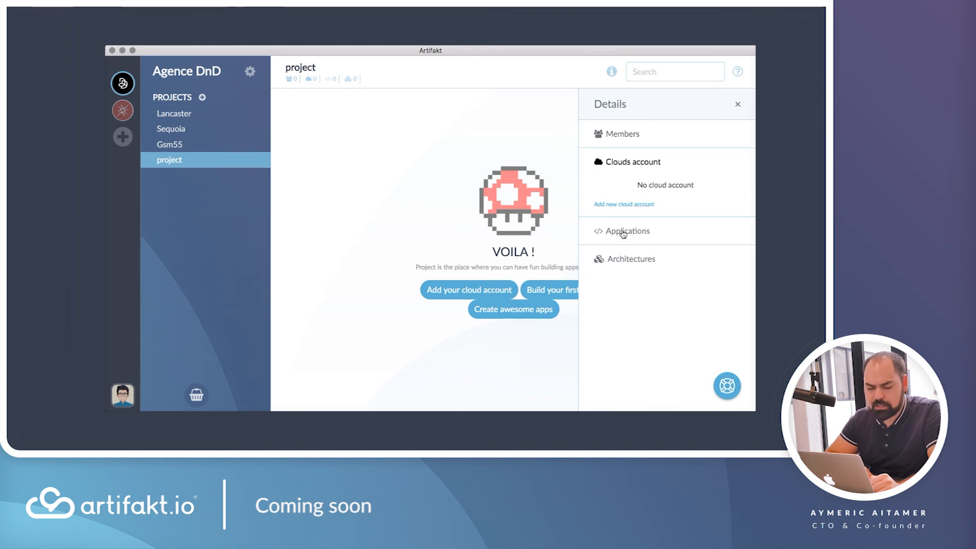
- Browse architectures and add Minecraft from the marketplace, yielding preprod and prod environments
{"action": "left_click", "coordinate": [623, 204]}
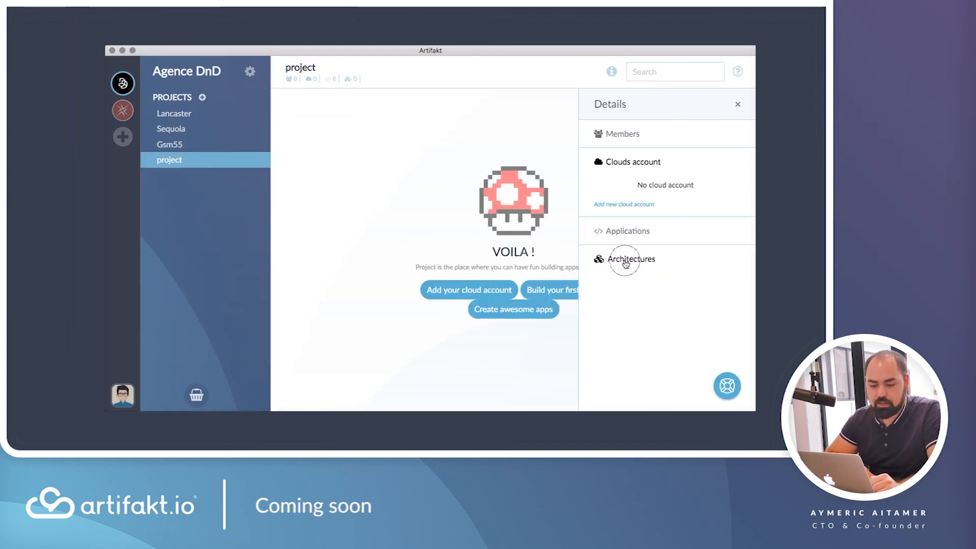
{"action": "left_click", "coordinate": [630, 259]}
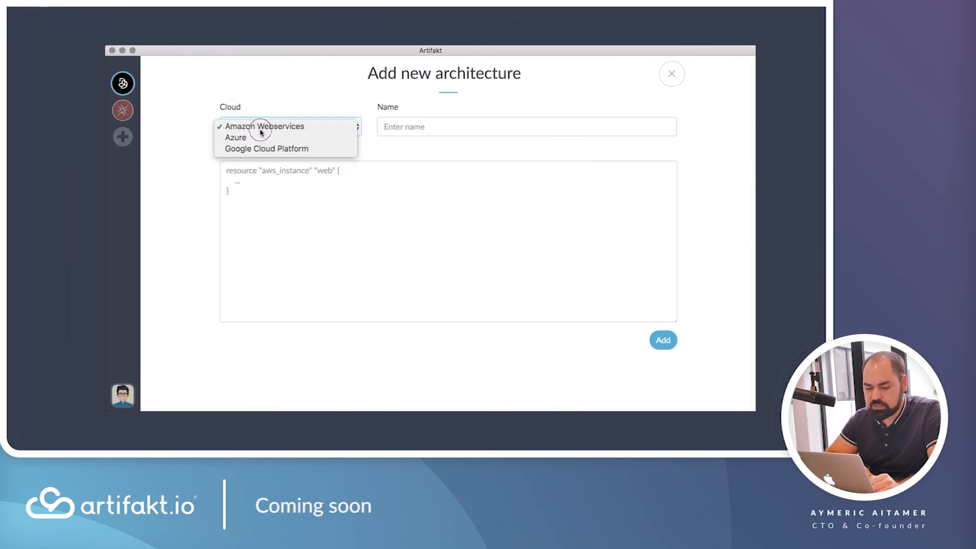
{"action": "left_click", "coordinate": [671, 74]}
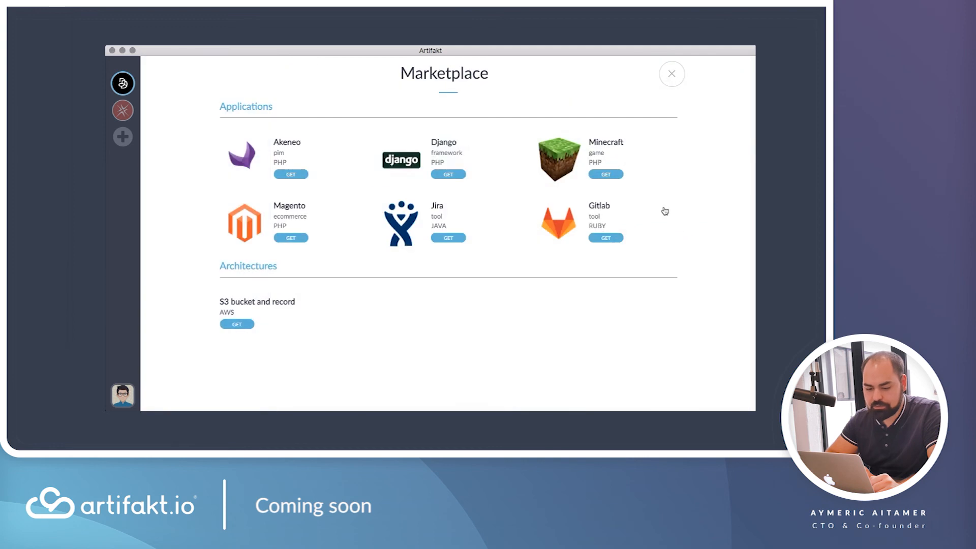
{"action": "left_click", "coordinate": [670, 73]}
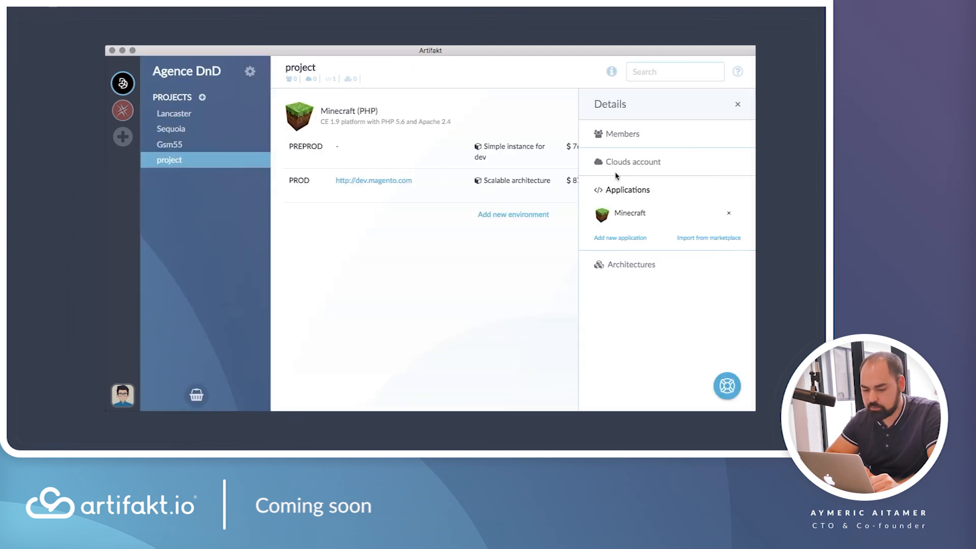